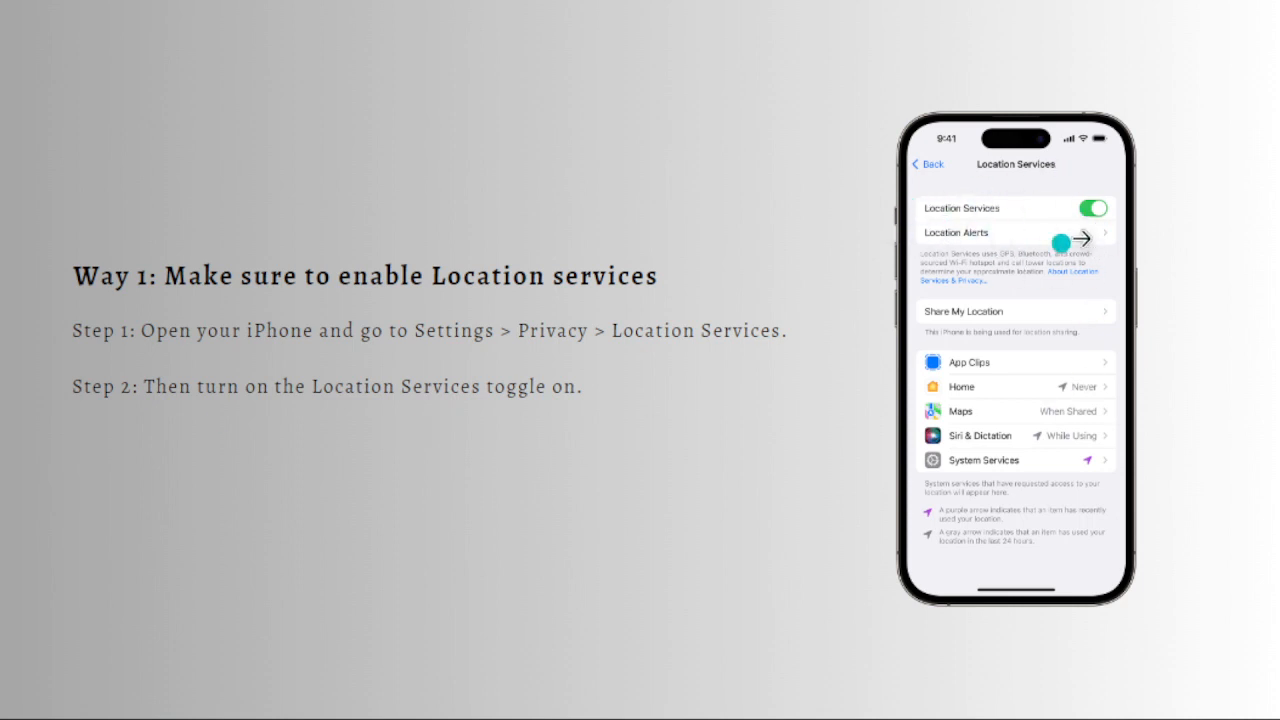
{"action": "mouse_move", "coordinate": [1128, 228]}
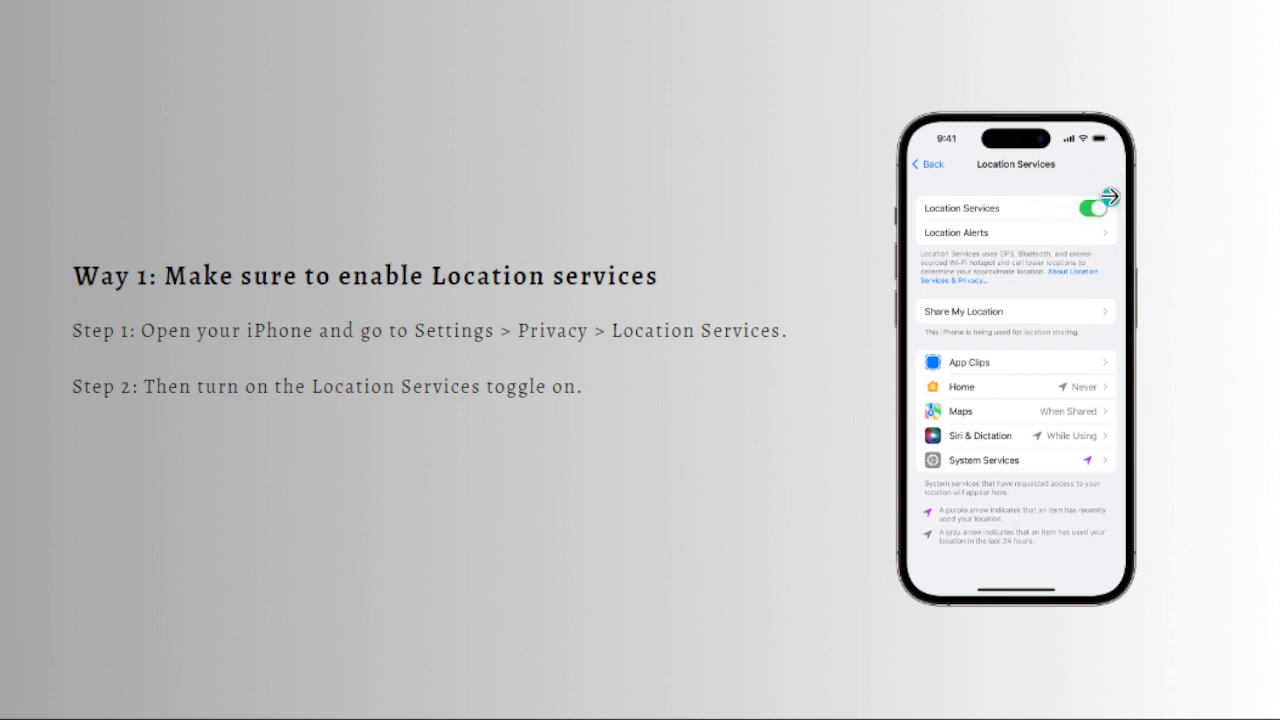
{"action": "mouse_move", "coordinate": [1178, 337]}
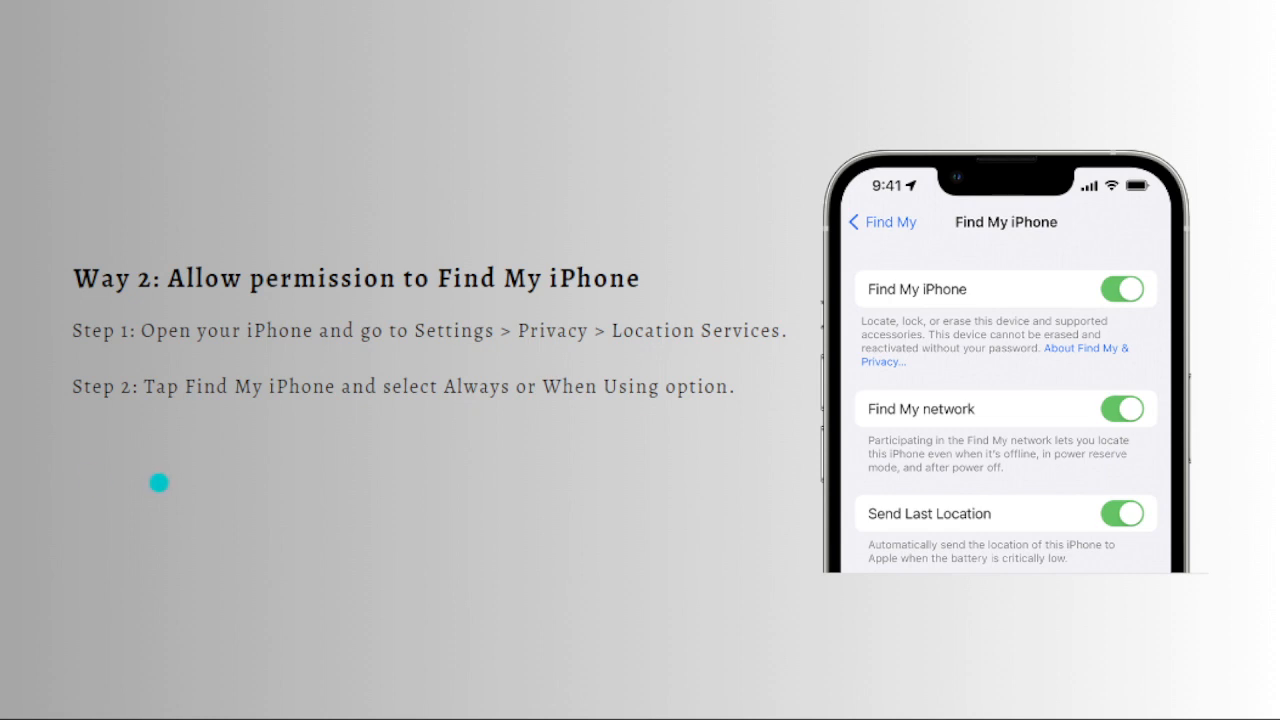
{"action": "mouse_move", "coordinate": [689, 446]}
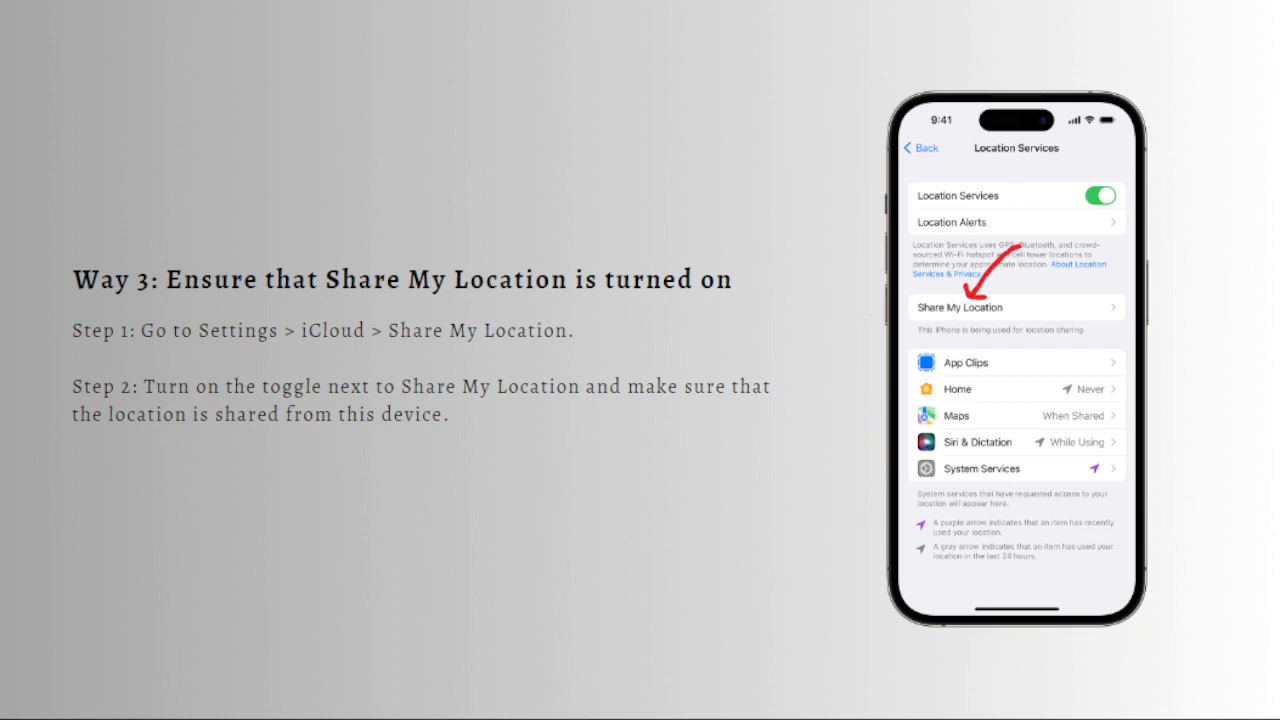
{"action": "mouse_move", "coordinate": [188, 388]}
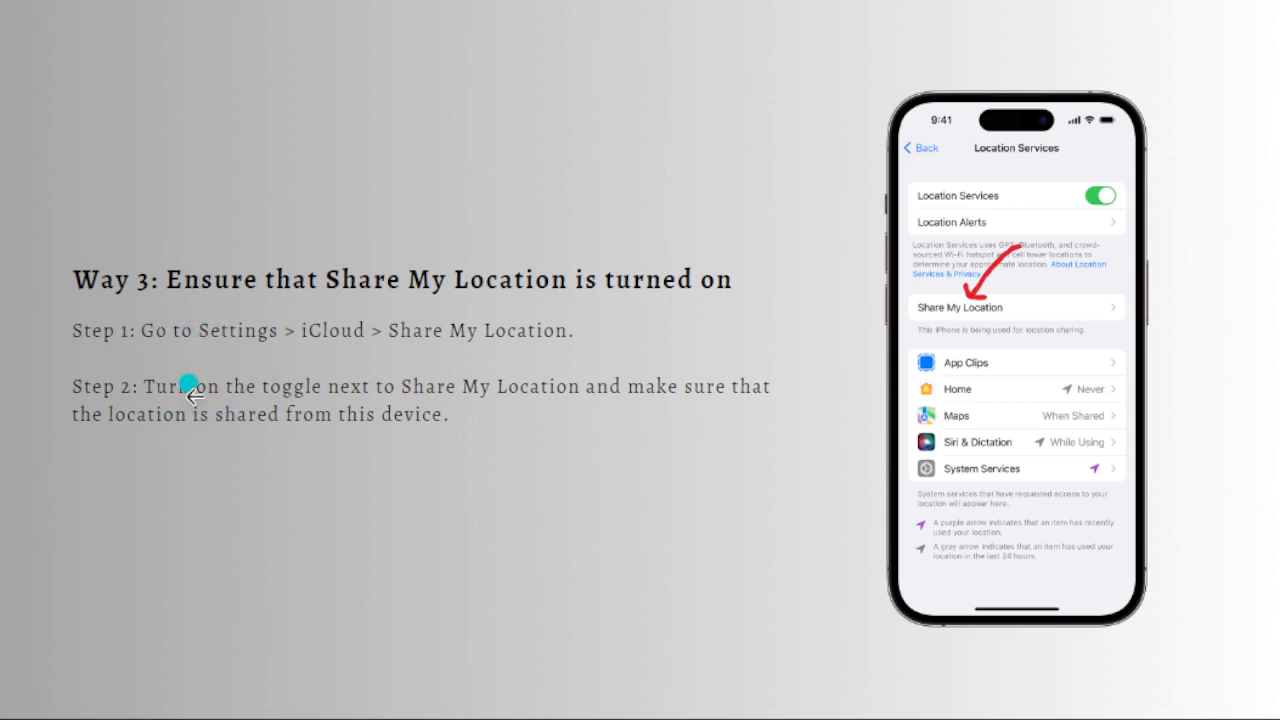
{"action": "mouse_move", "coordinate": [300, 407]}
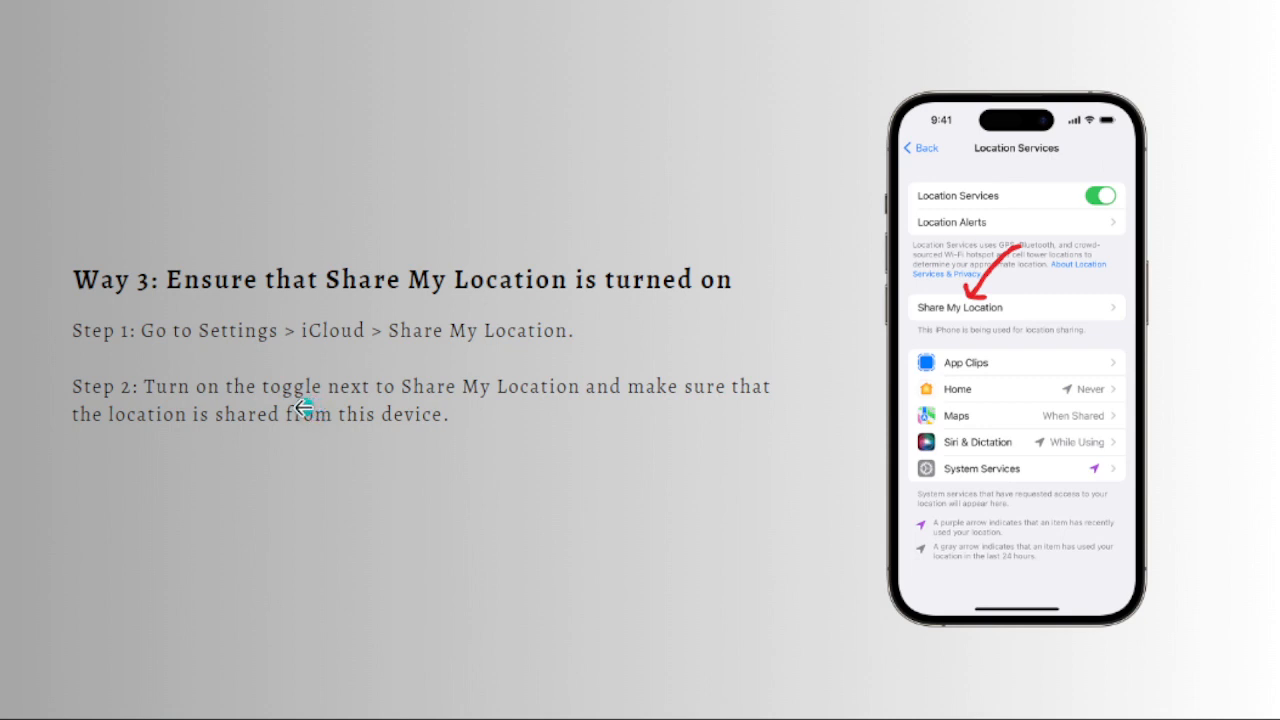
{"action": "mouse_move", "coordinate": [435, 456]}
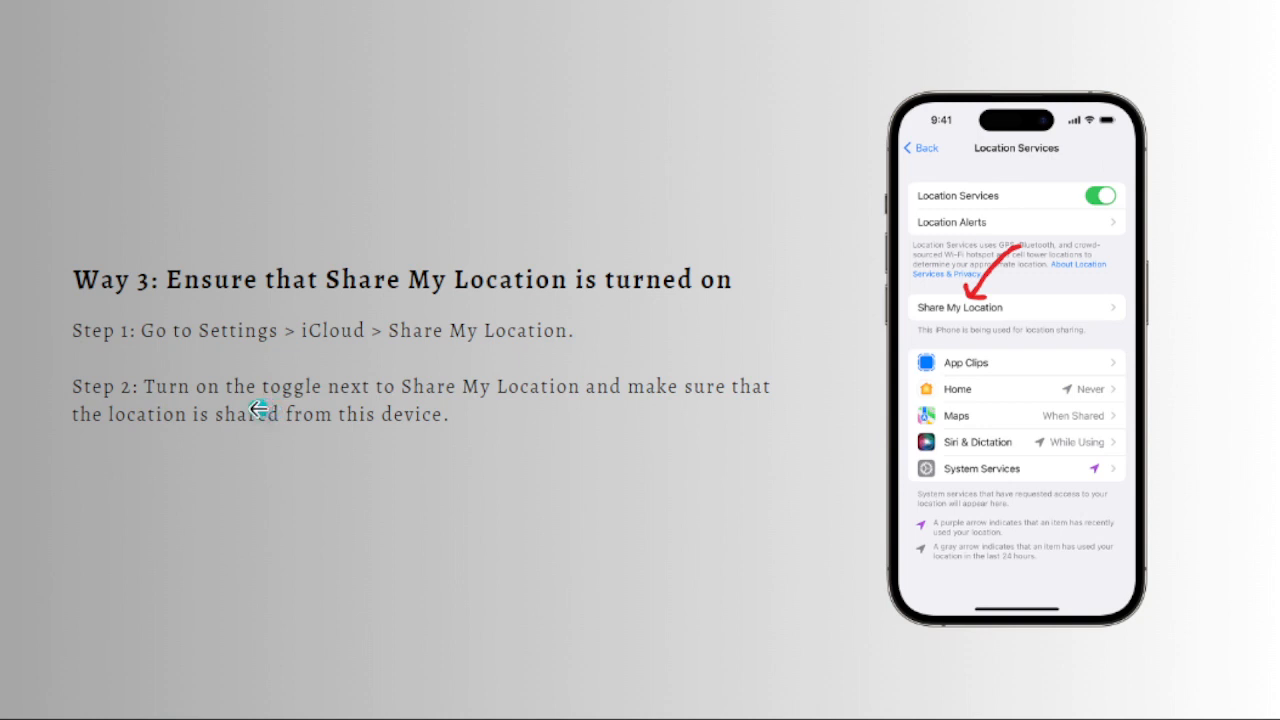
{"action": "mouse_move", "coordinate": [460, 393]}
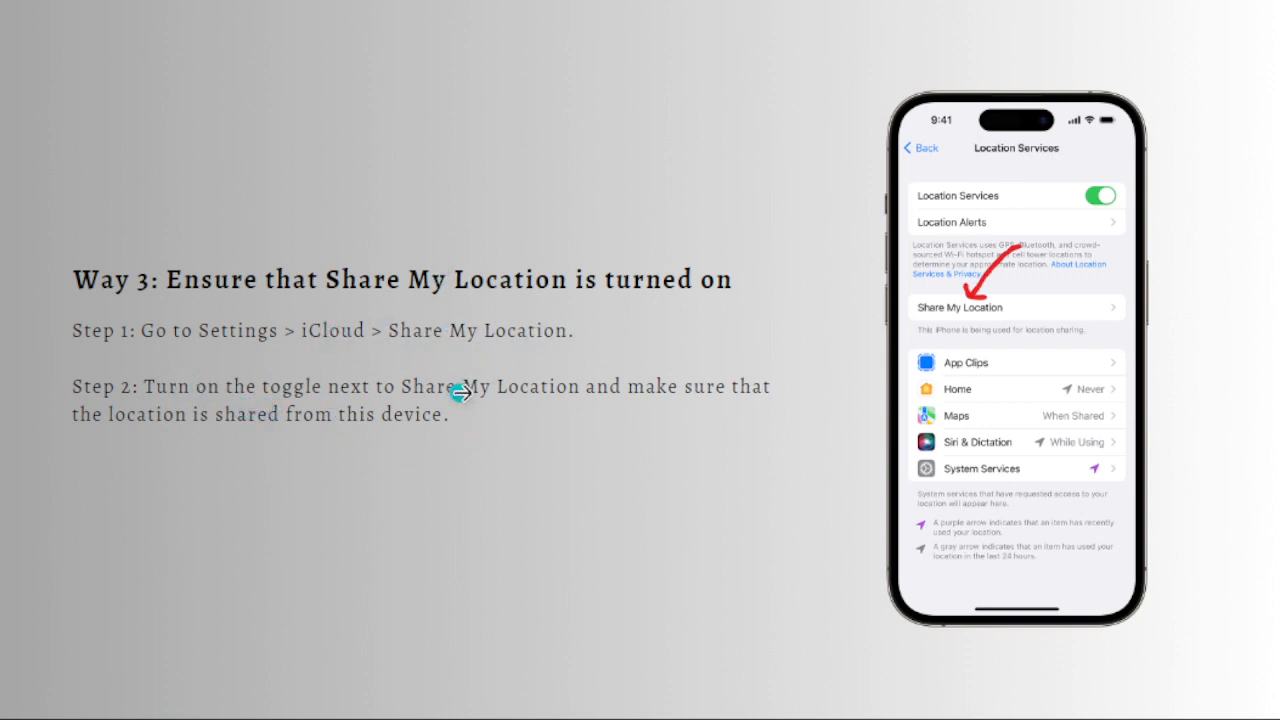
{"action": "mouse_move", "coordinate": [1070, 295]}
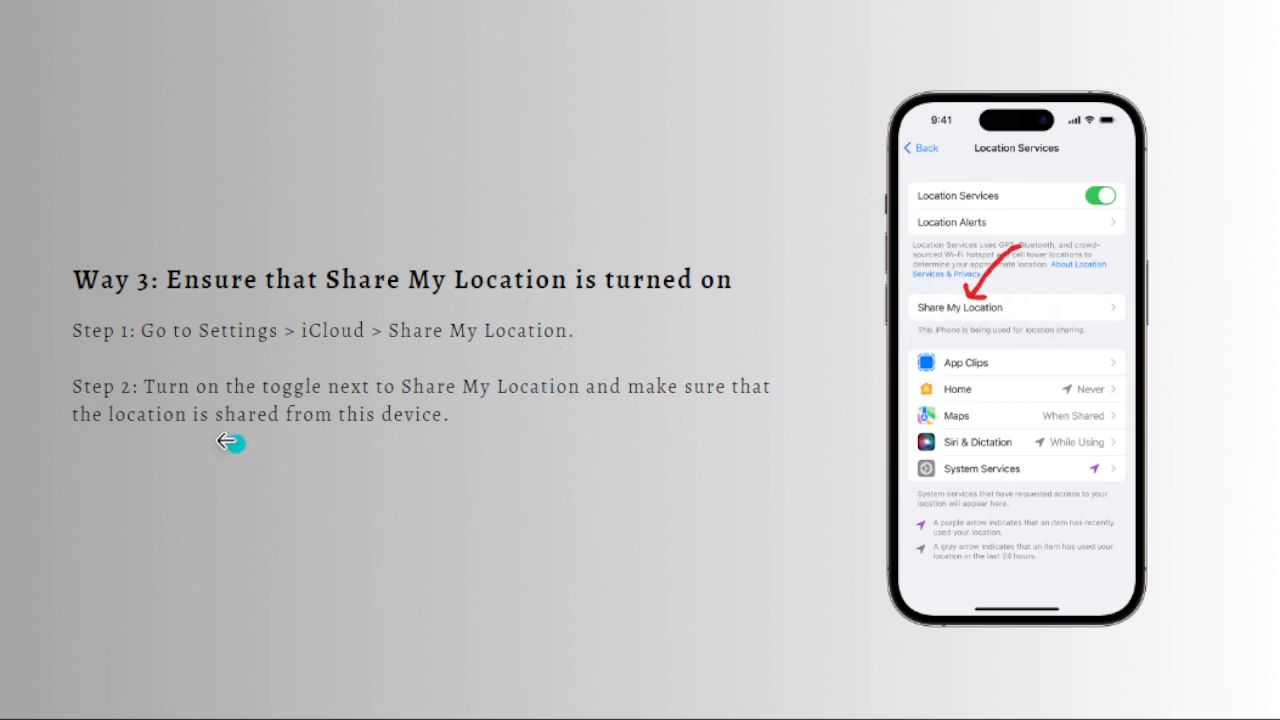
{"action": "mouse_move", "coordinate": [689, 540]}
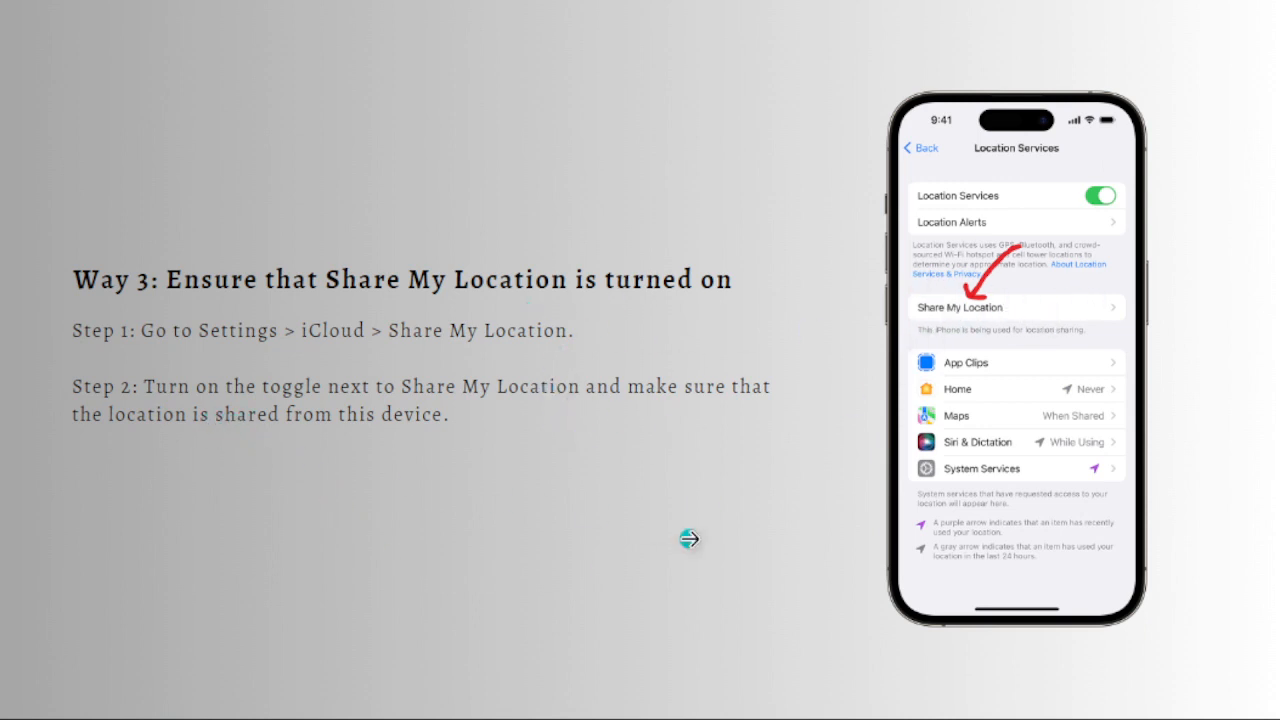
{"action": "mouse_move", "coordinate": [688, 386]}
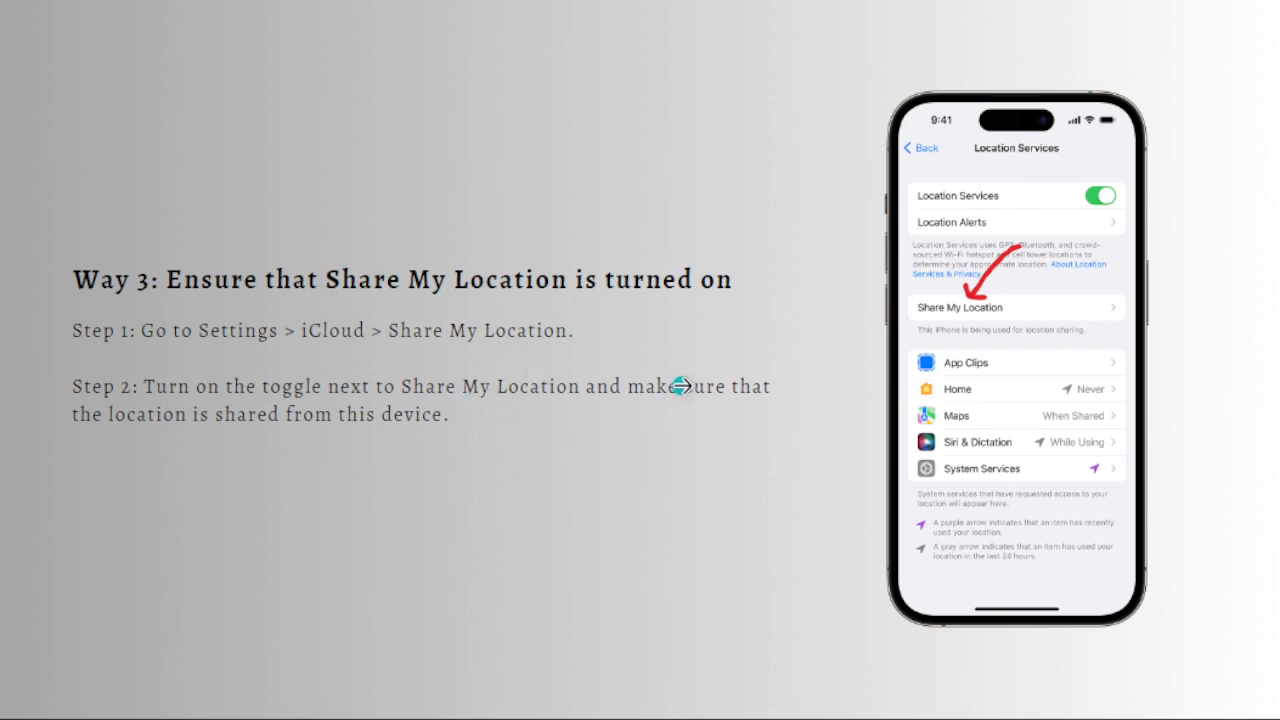
{"action": "mouse_move", "coordinate": [50, 435]}
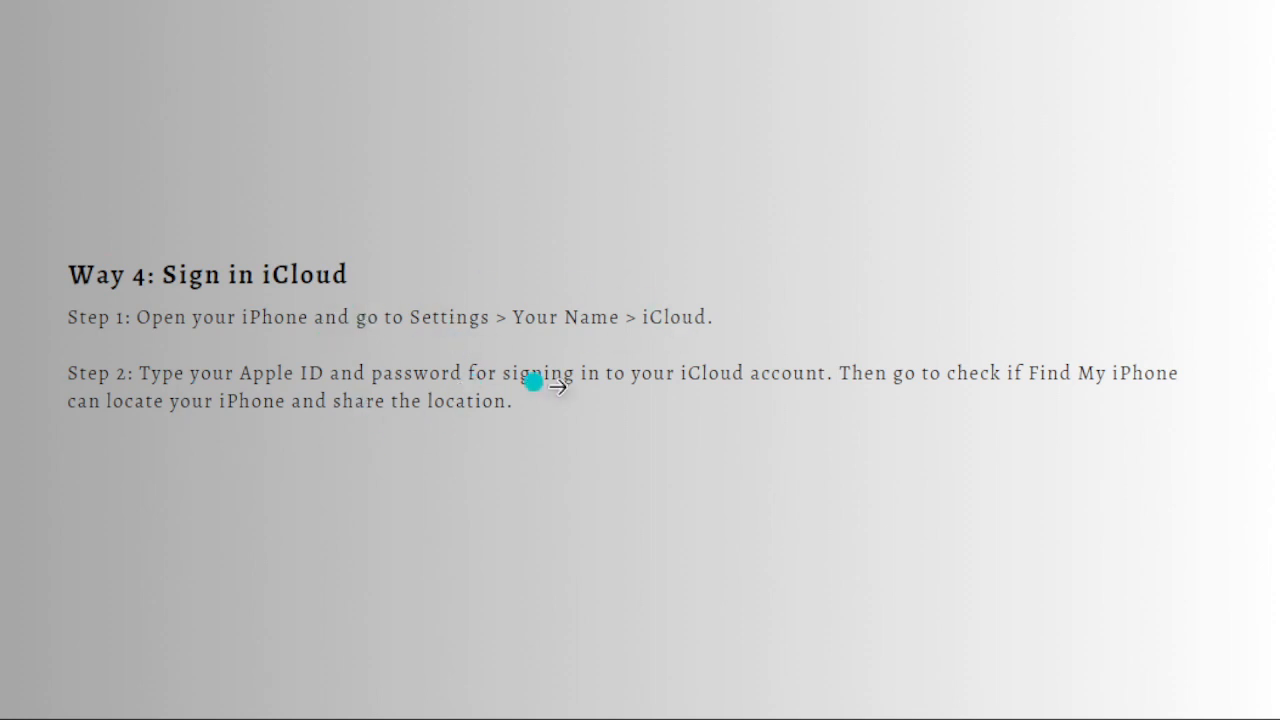
{"action": "mouse_move", "coordinate": [515, 328]}
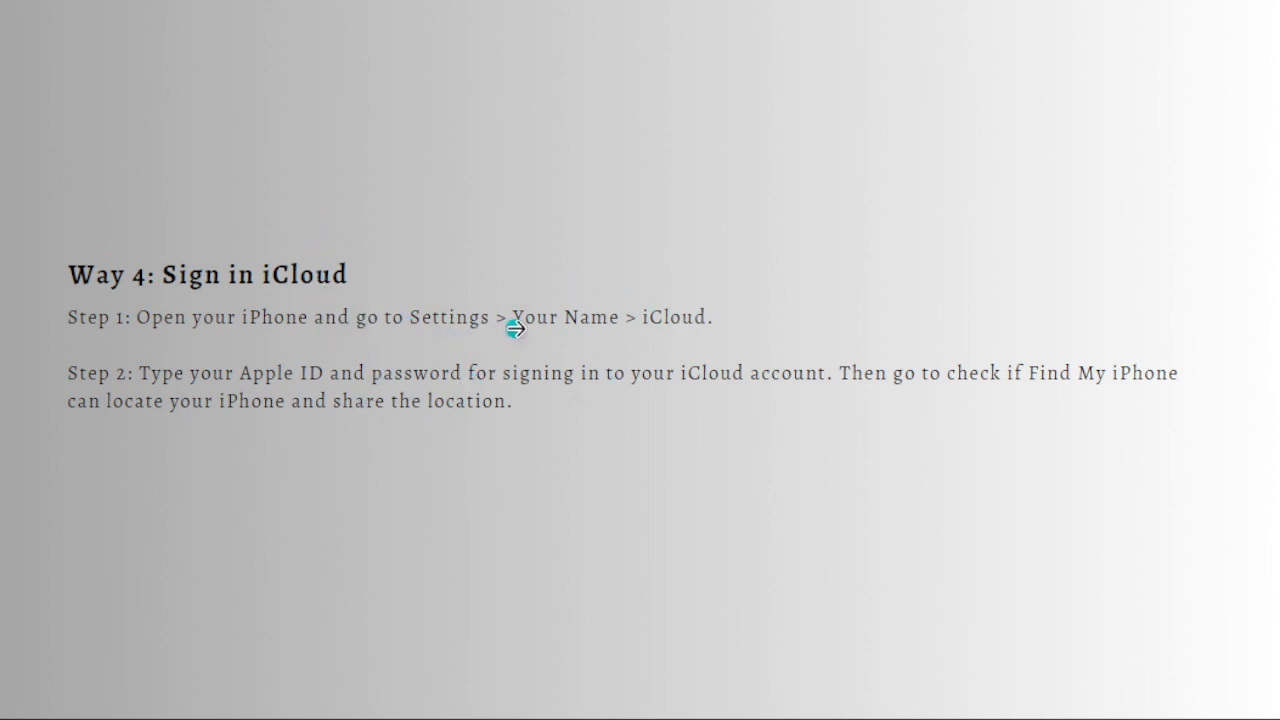
{"action": "mouse_move", "coordinate": [157, 519]}
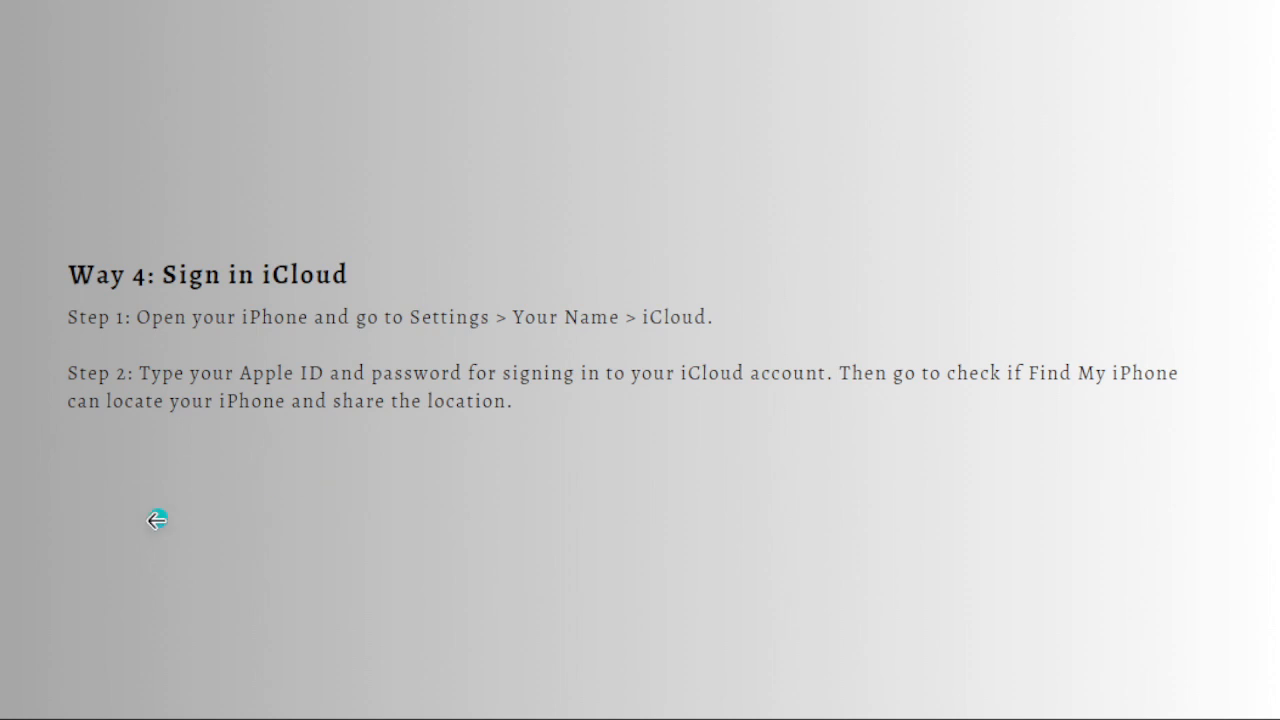
{"action": "mouse_move", "coordinate": [170, 400]}
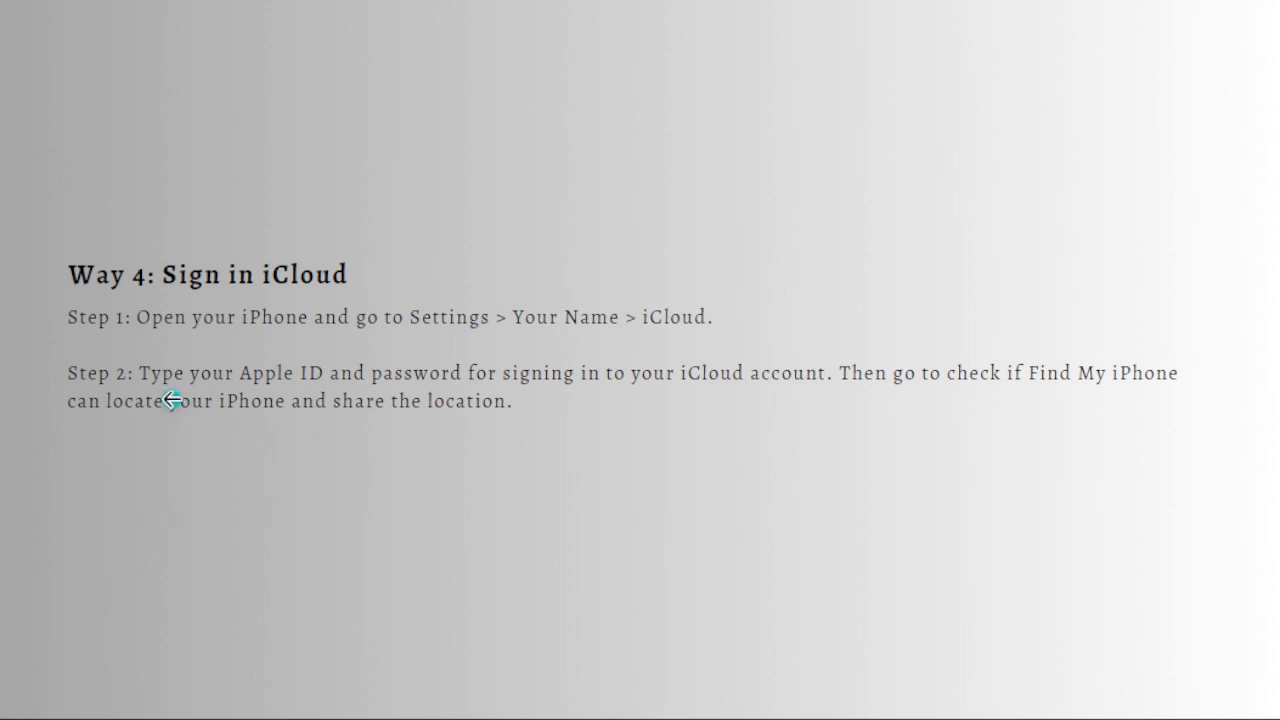
{"action": "mouse_move", "coordinate": [445, 325]}
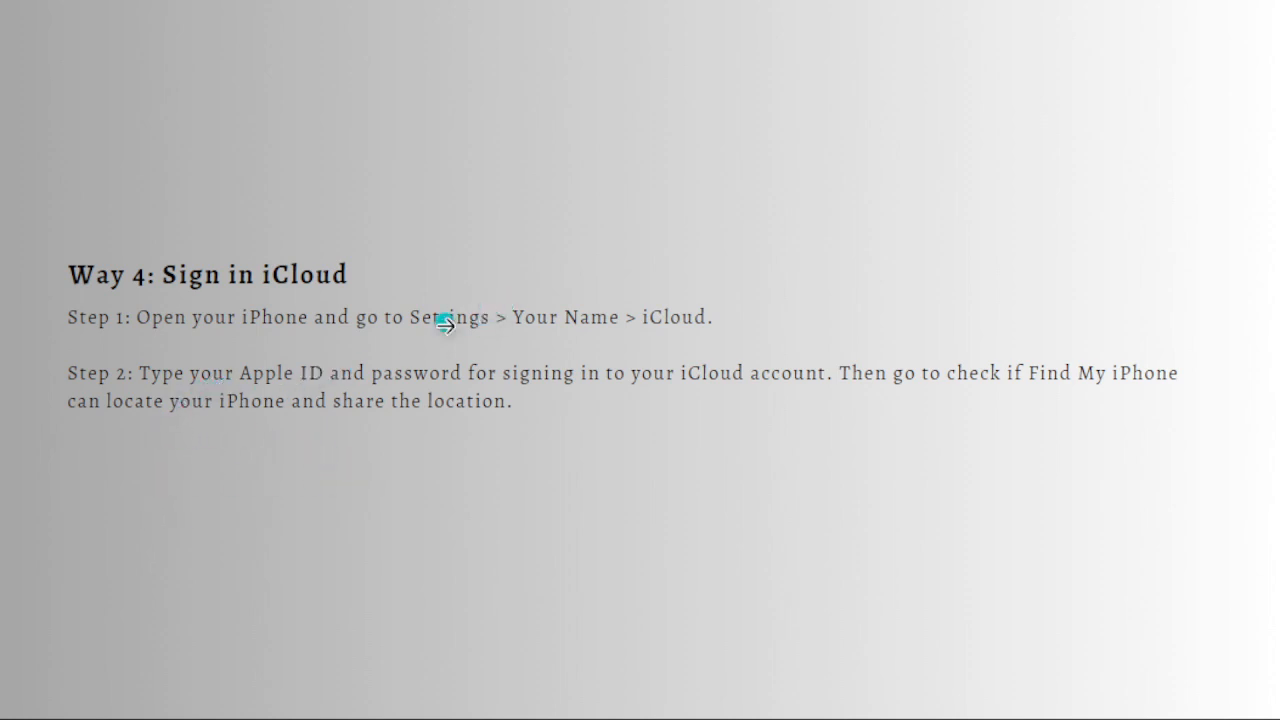
{"action": "mouse_move", "coordinate": [753, 424]}
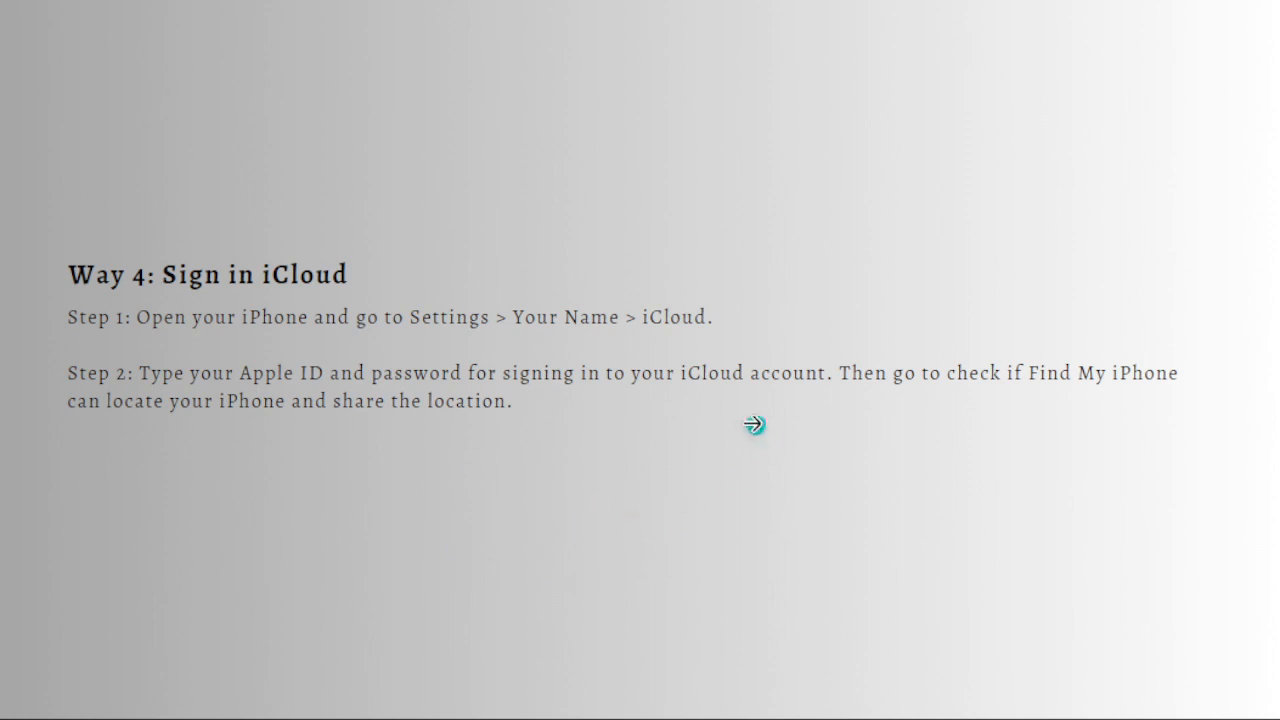
{"action": "mouse_move", "coordinate": [1041, 399]}
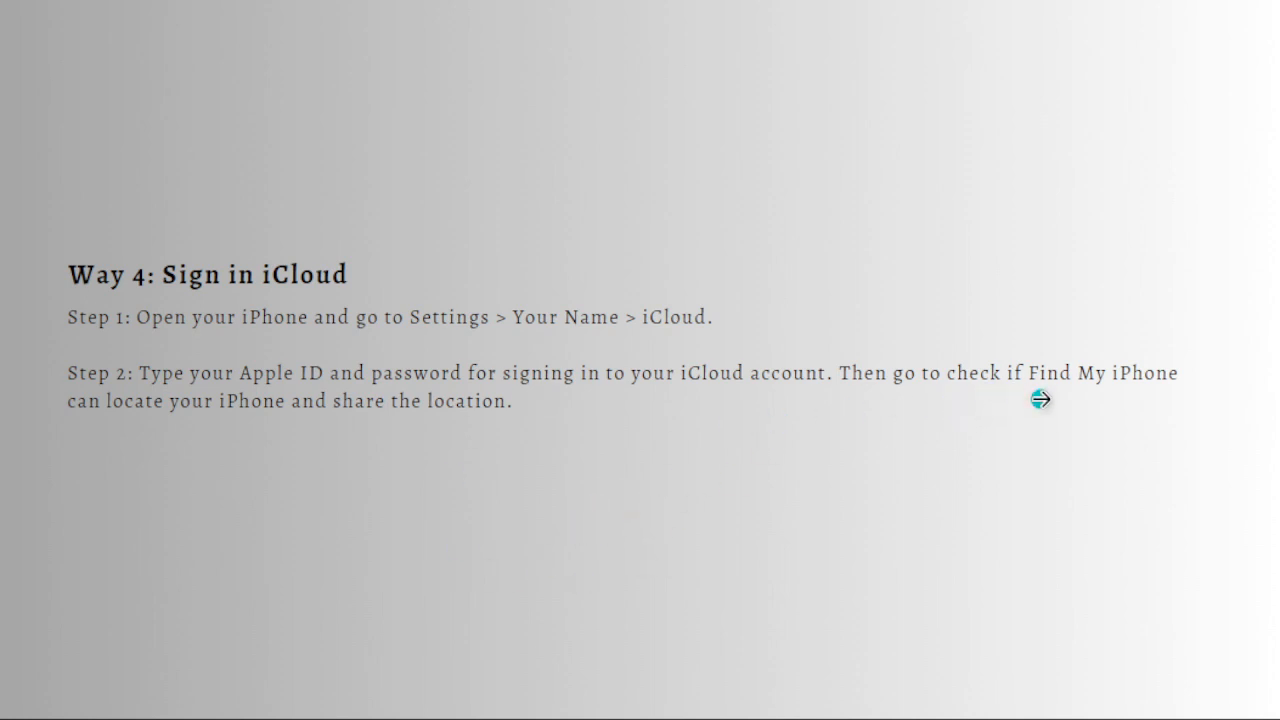